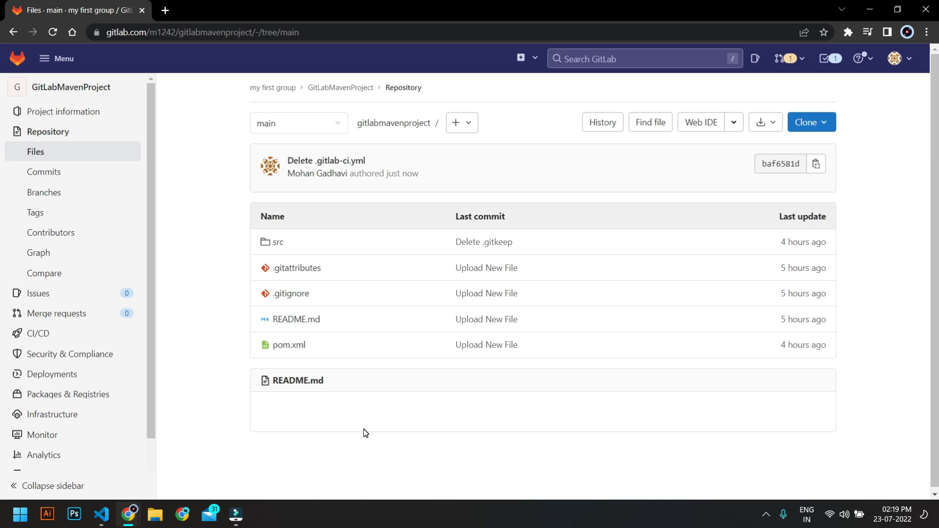
mouse_move(432, 414)
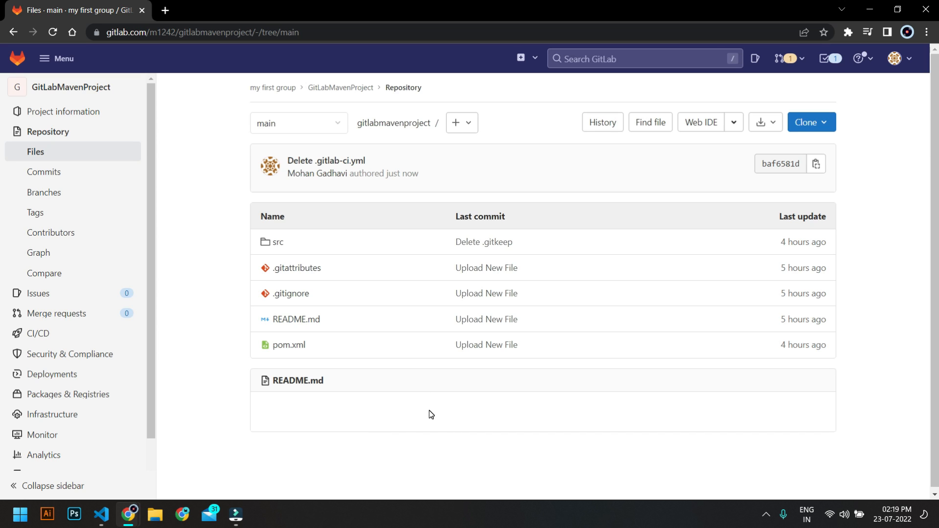
mouse_move(420, 399)
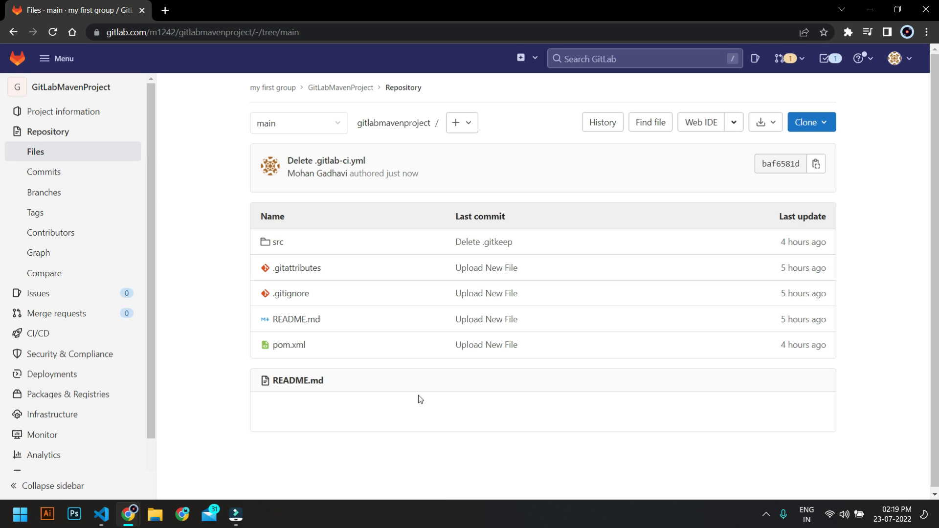
View pom.xml, then return to the GitLabMavenProject overview
click(289, 344)
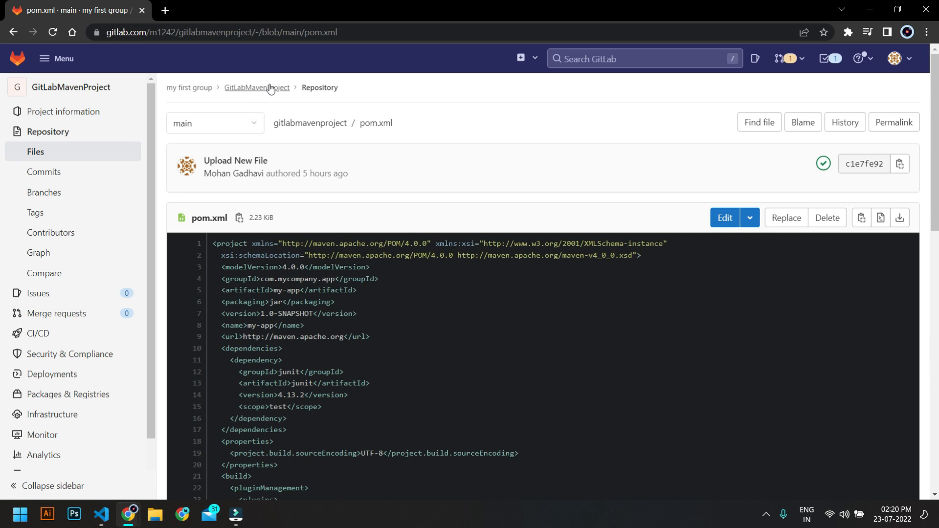
click(256, 87)
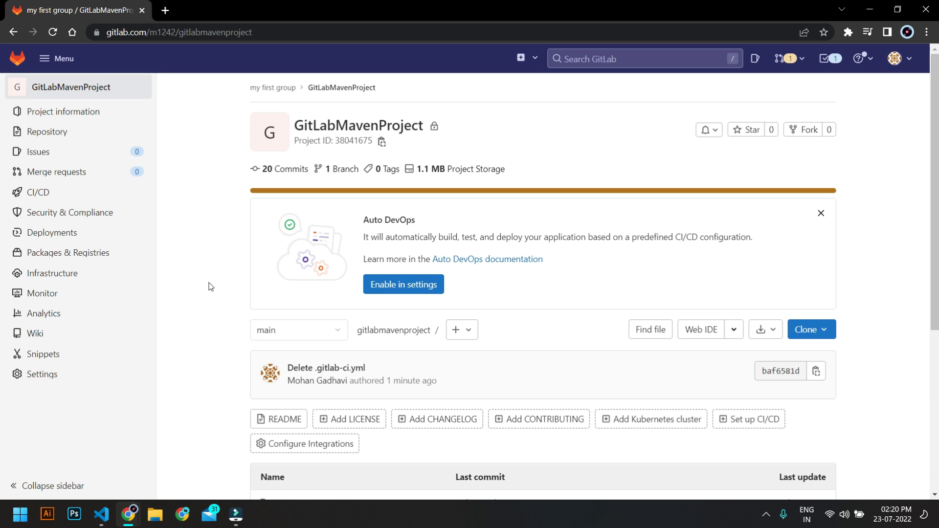
click(100, 515)
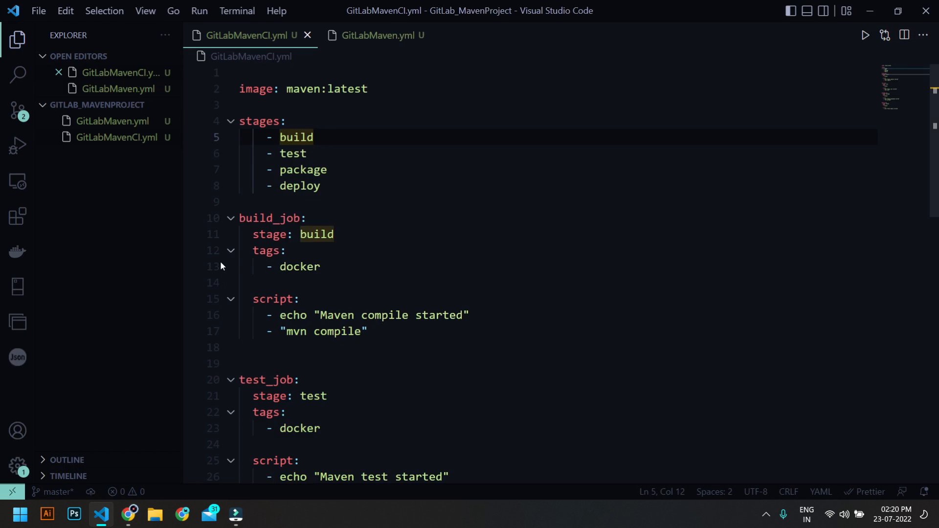
click(287, 121)
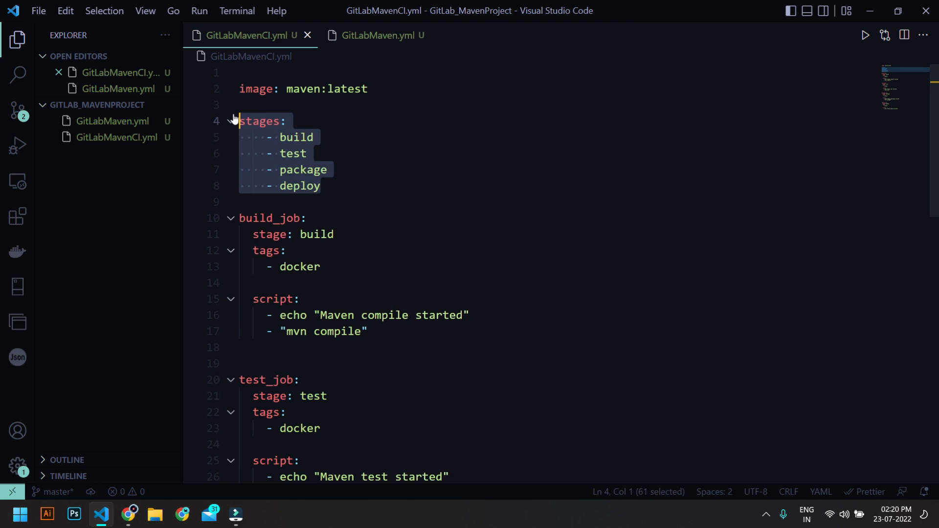
mouse_move(235, 121)
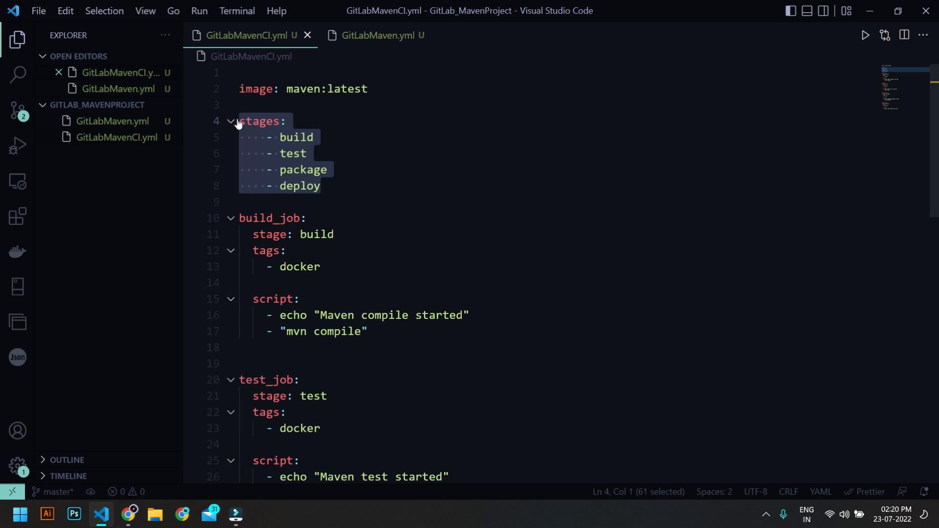
mouse_move(235, 135)
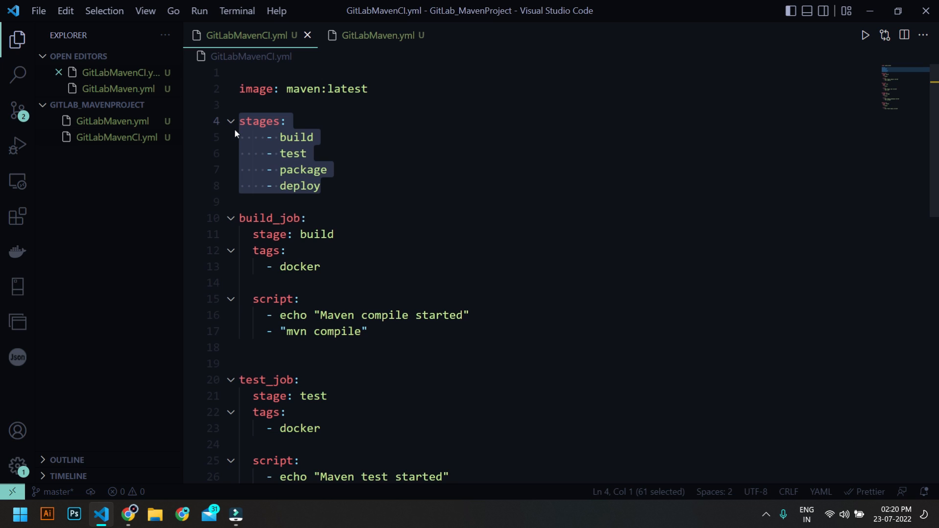
mouse_move(232, 232)
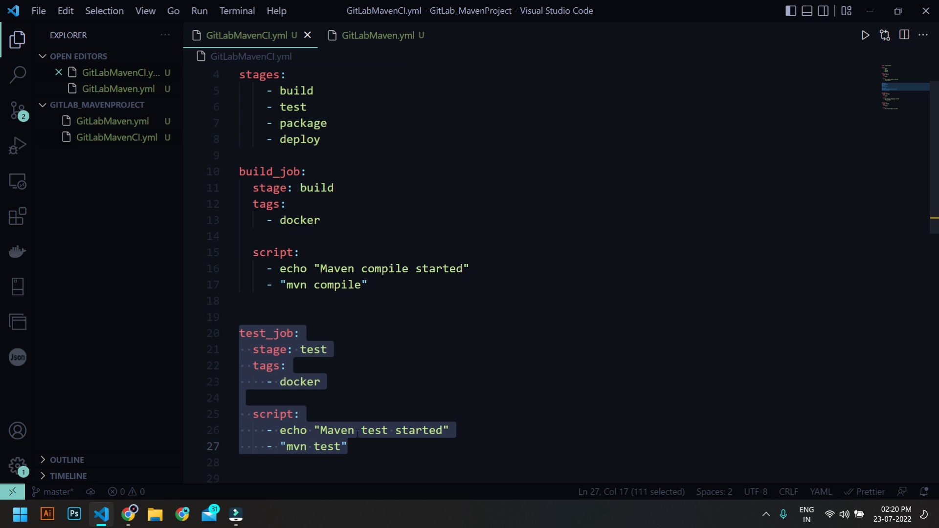
scroll(down, 3)
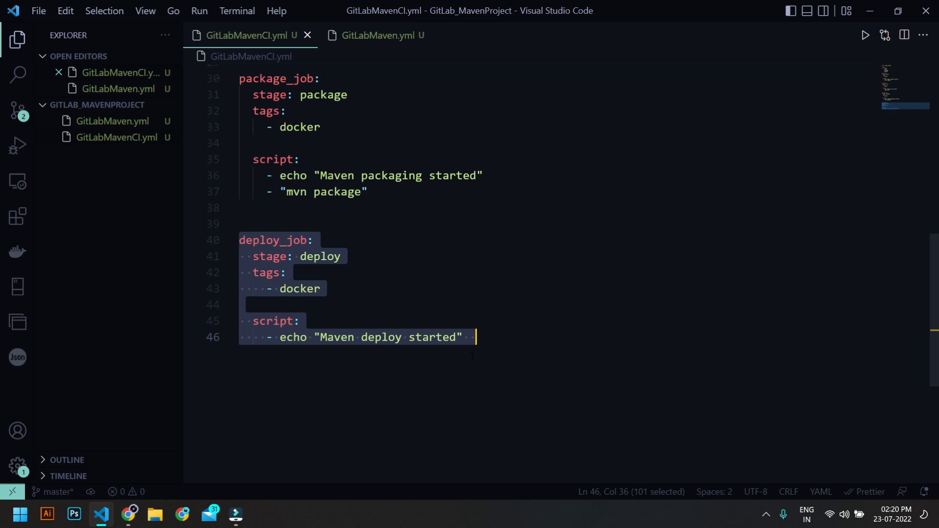
scroll(up, 3)
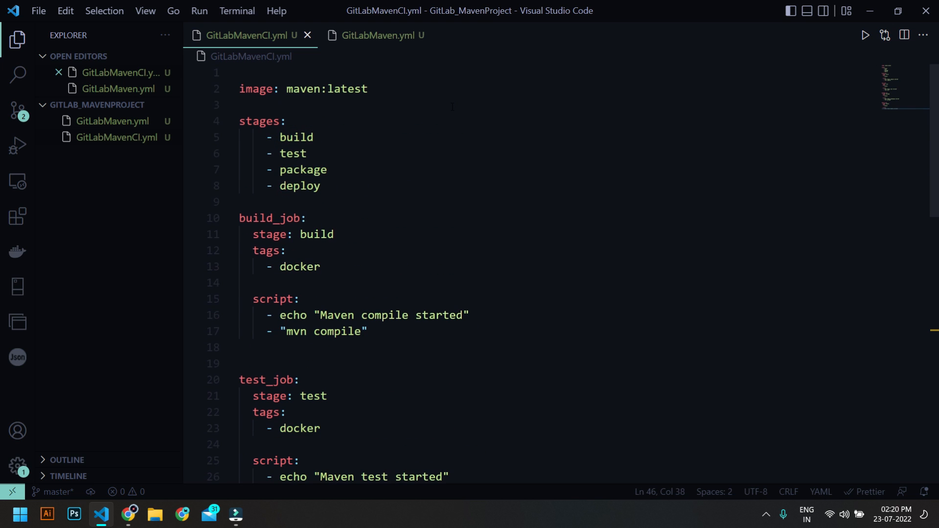
mouse_move(378, 35)
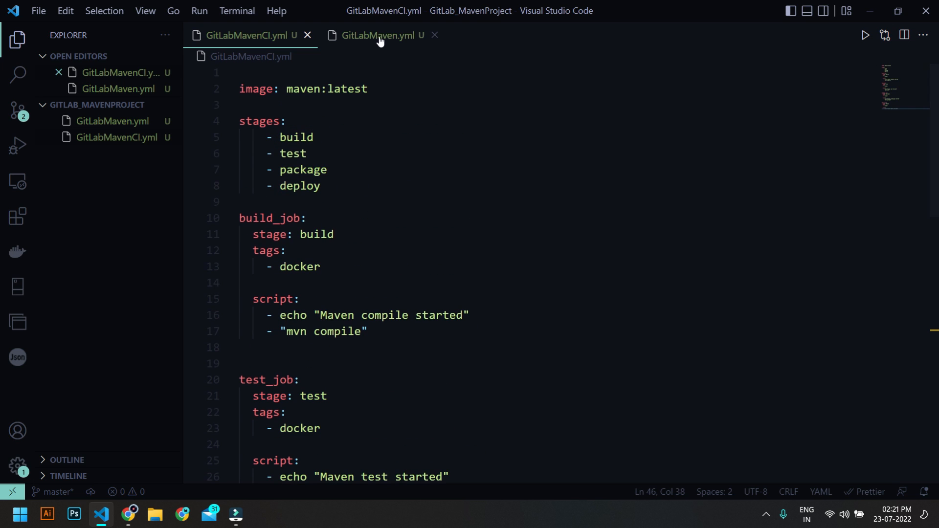
Review GitLabMaven.yml's MAVEN_OPTS variables and cache blocks, then select all to copy it
click(378, 35)
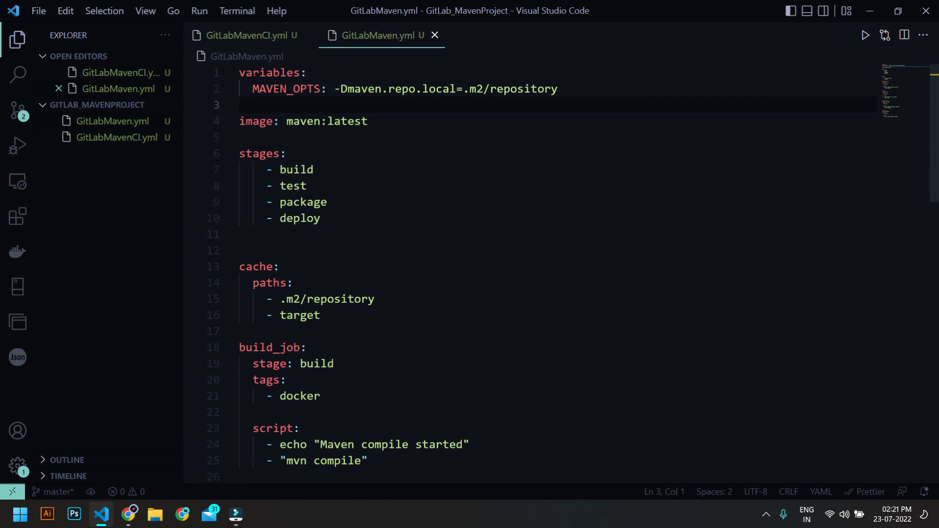
drag(239, 73, 557, 89)
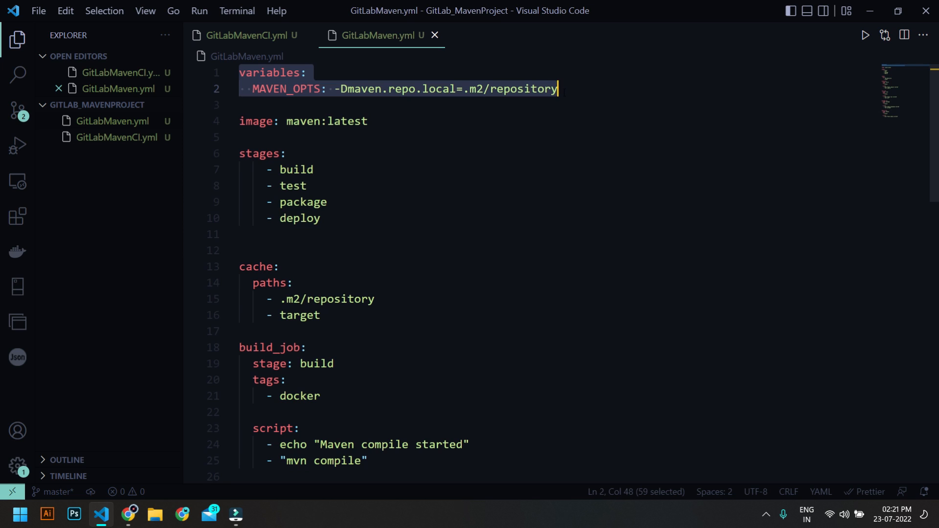
click(320, 315)
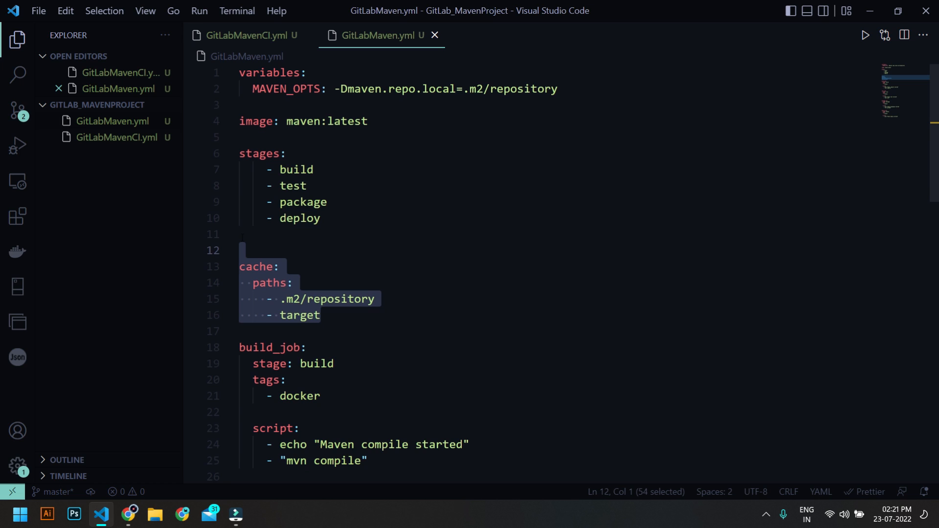
key(ctrl+a)
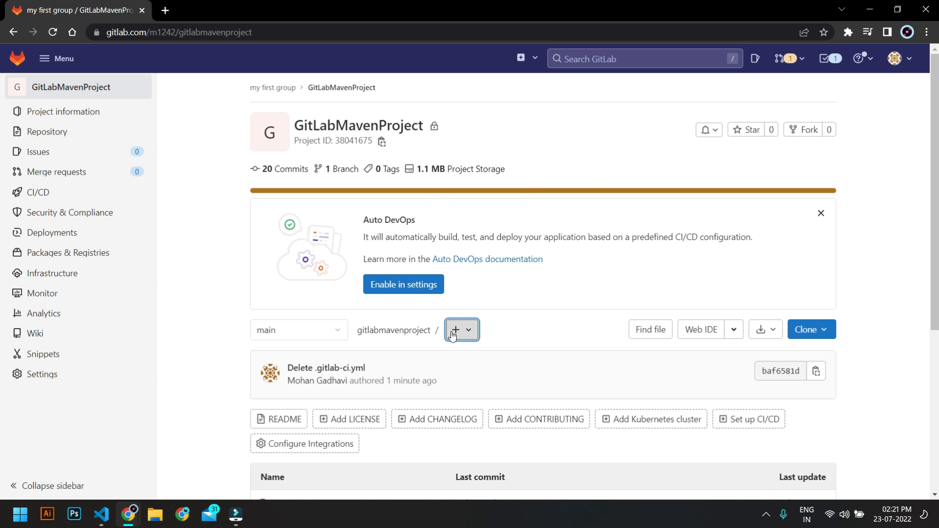
Name the new file .gitlab-ci.yml and scroll down to commit it
text(.gitlab-ci.yml)
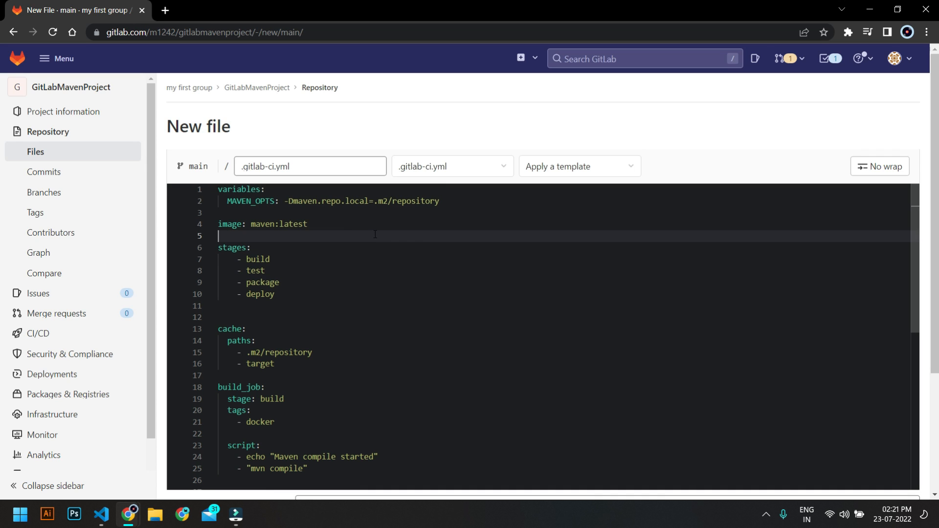
scroll(down, 3)
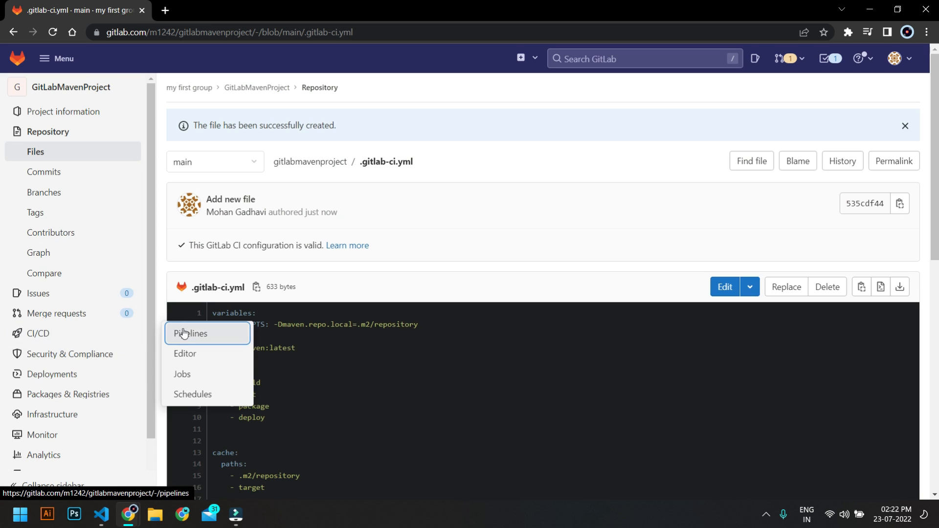
Check build_job's log for BUILD SUCCESS and the created .m2/repository and target cache
click(190, 334)
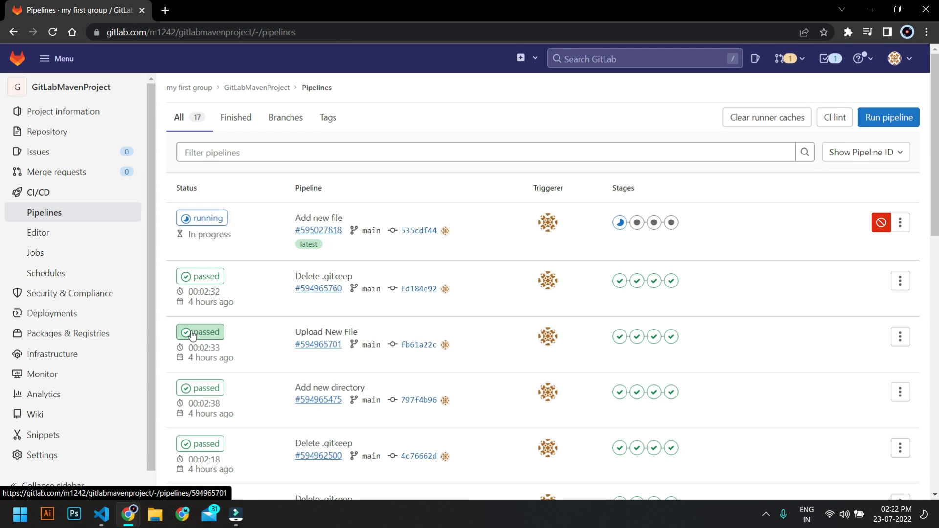
mouse_move(204, 218)
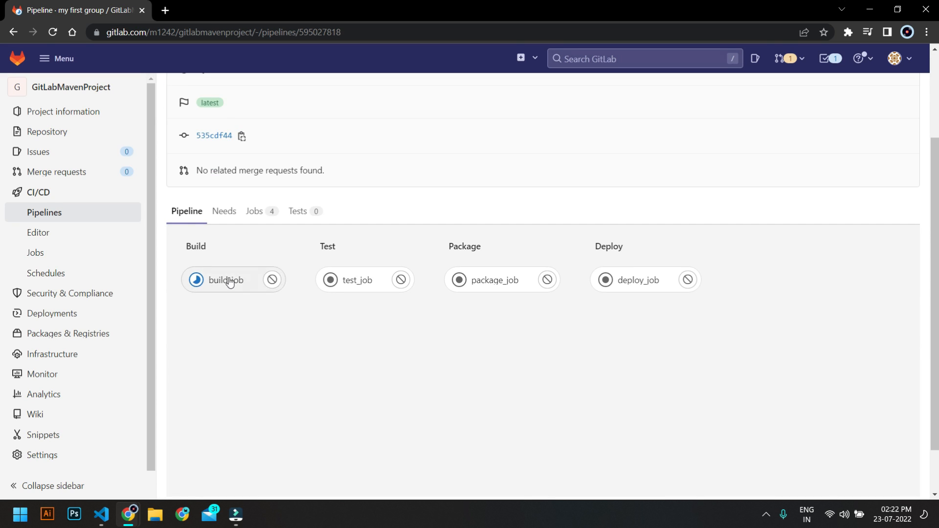
click(227, 280)
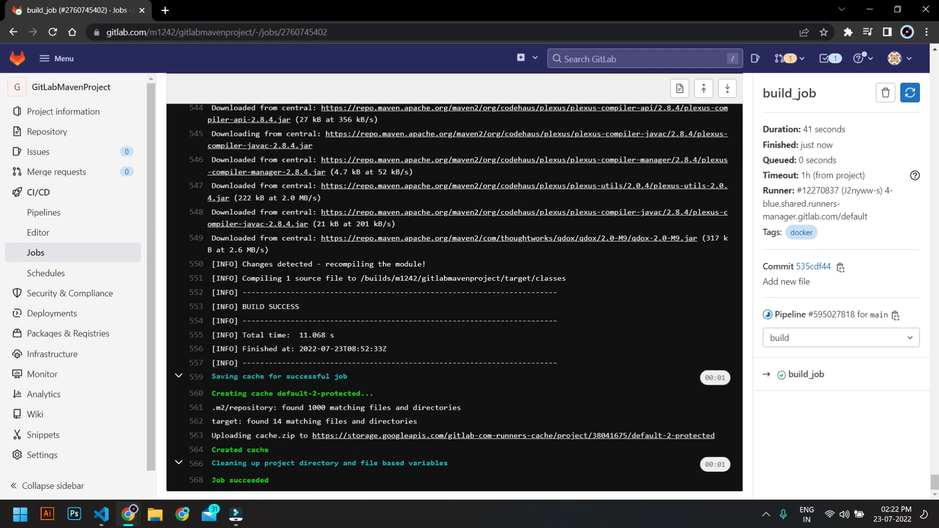
mouse_move(300, 419)
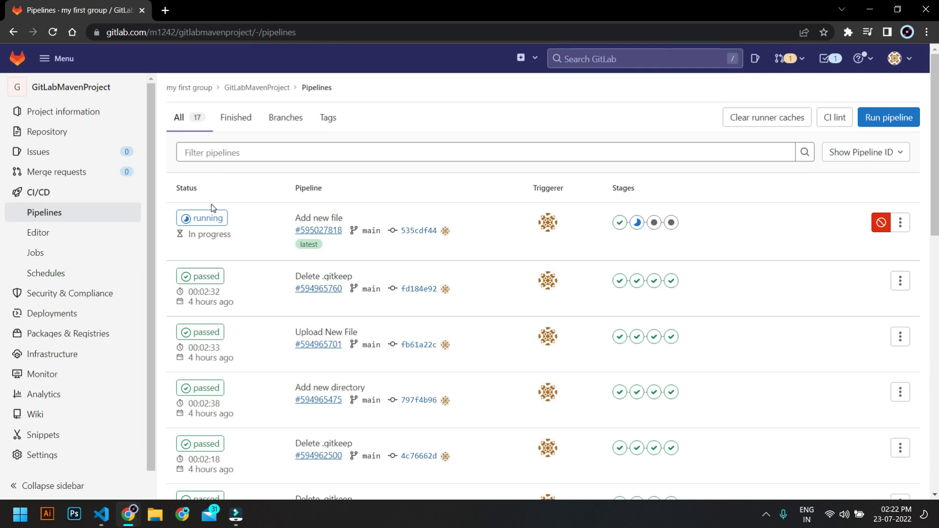
Check test_job's log confirming the cache was downloaded and extracted before mvn test
click(318, 230)
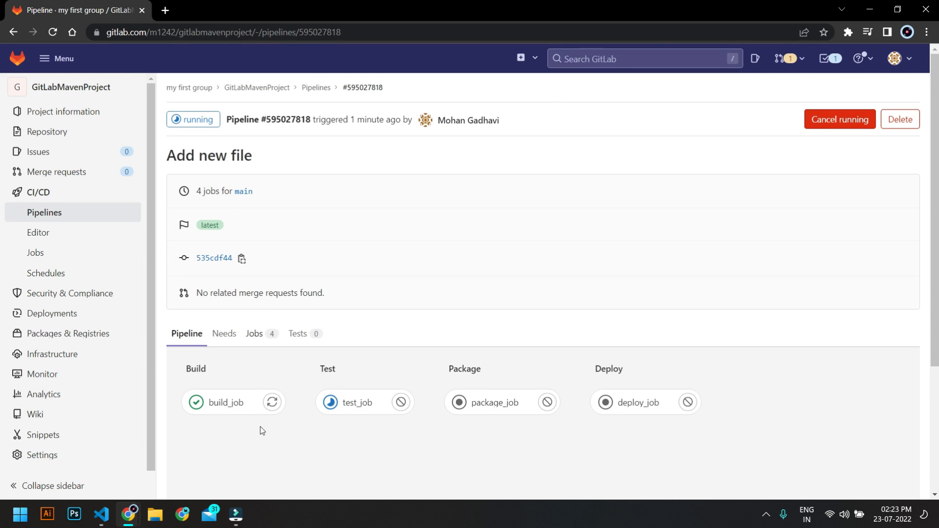
mouse_move(274, 447)
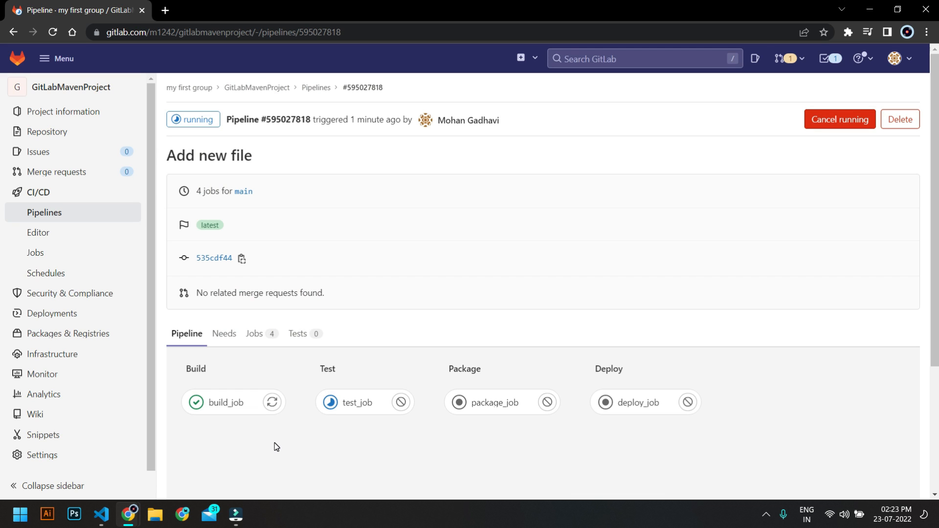
mouse_move(357, 403)
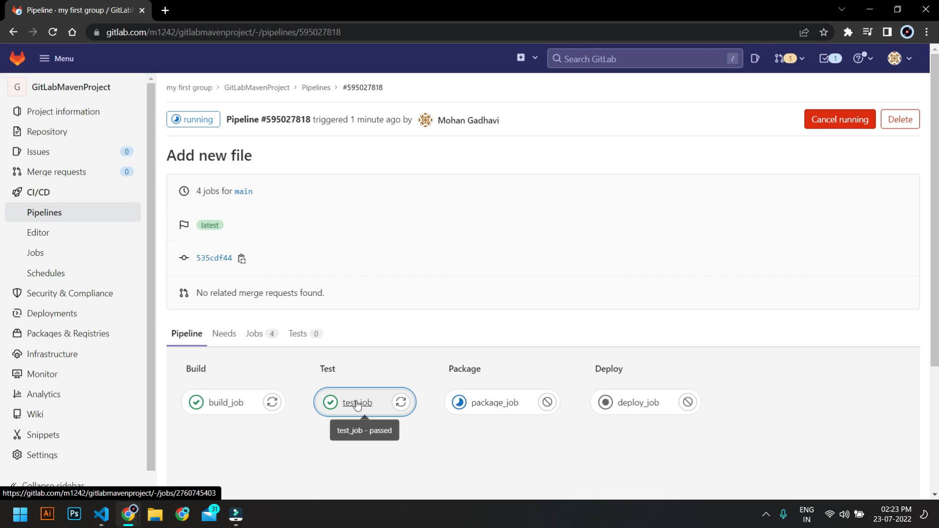
click(355, 403)
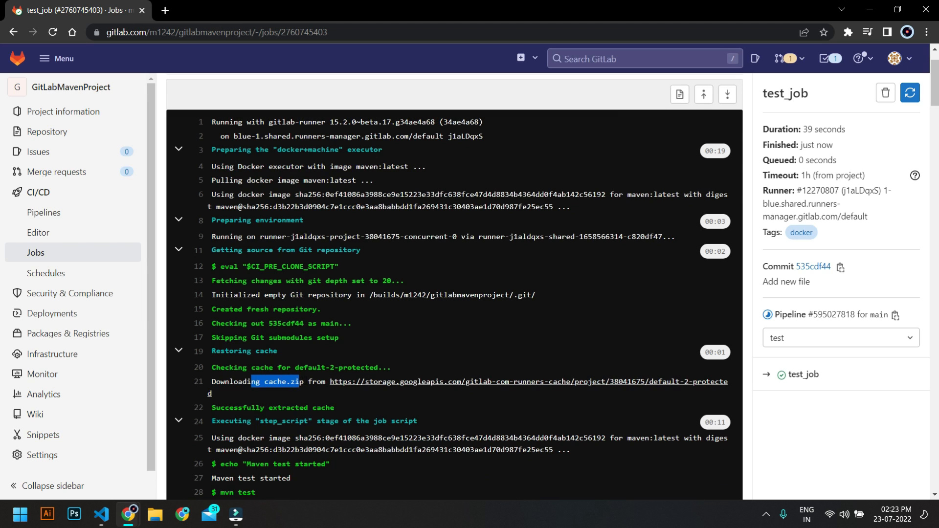
mouse_move(315, 402)
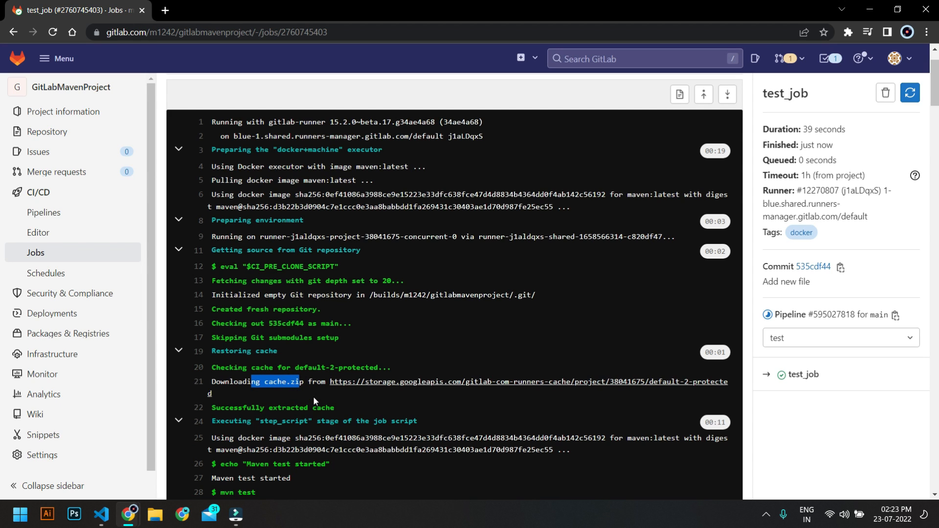
mouse_move(386, 409)
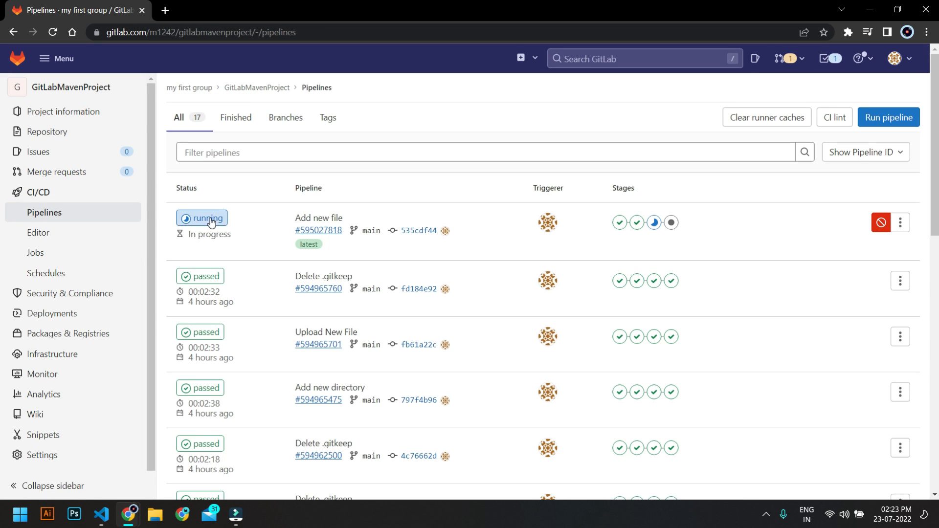
Open the pipeline and package_job, then wait for all four jobs to pass
click(319, 230)
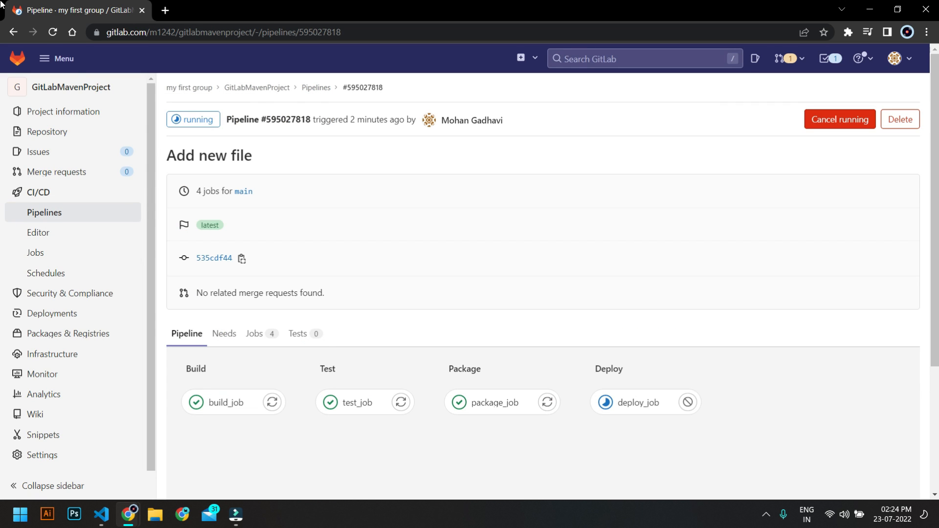
click(493, 403)
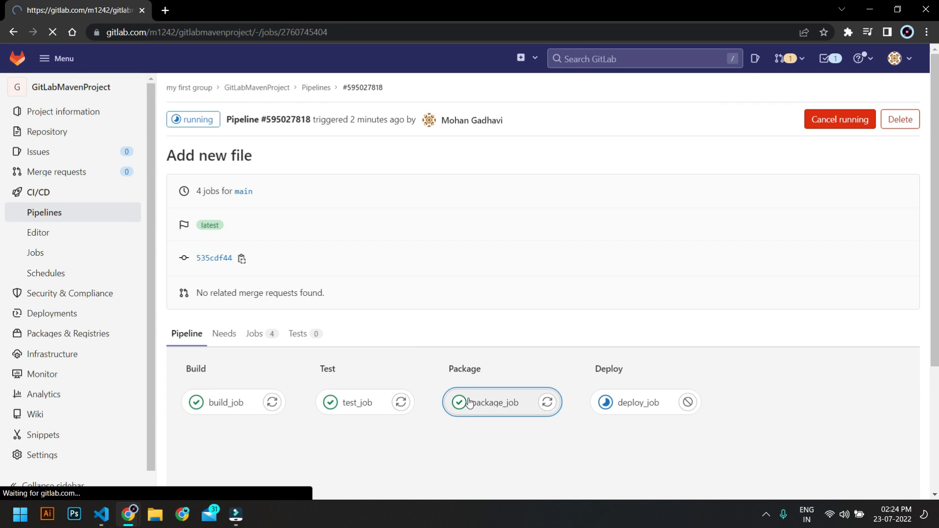
click(493, 403)
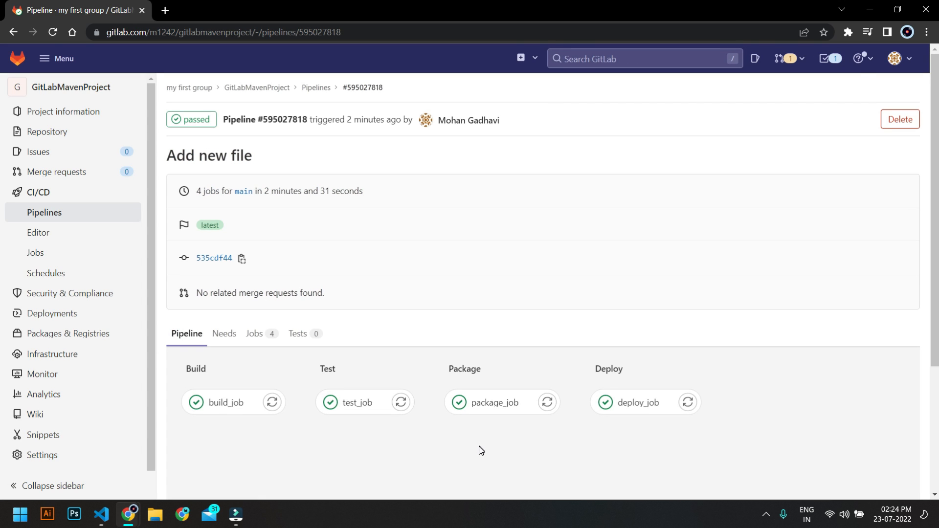
mouse_move(481, 429)
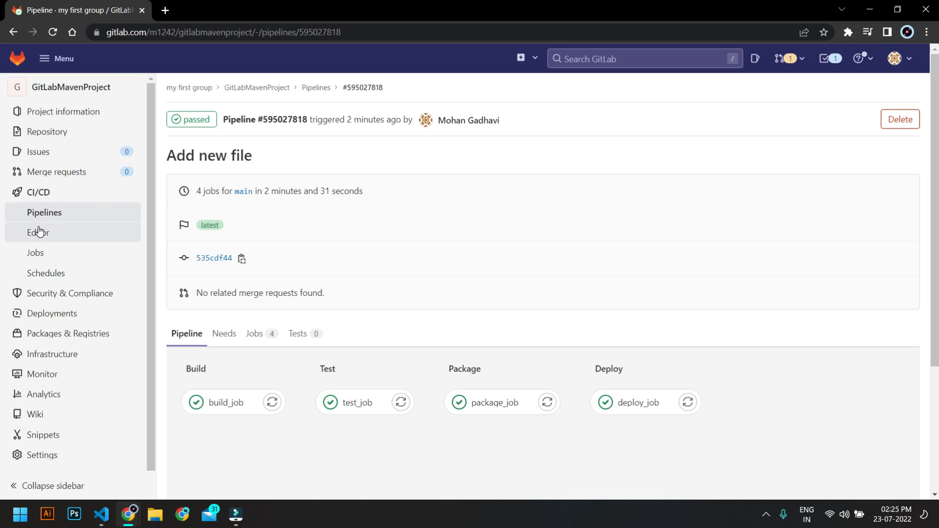
Scroll through the committed .gitlab-ci.yml in the pipeline editor to view cache paths
click(38, 234)
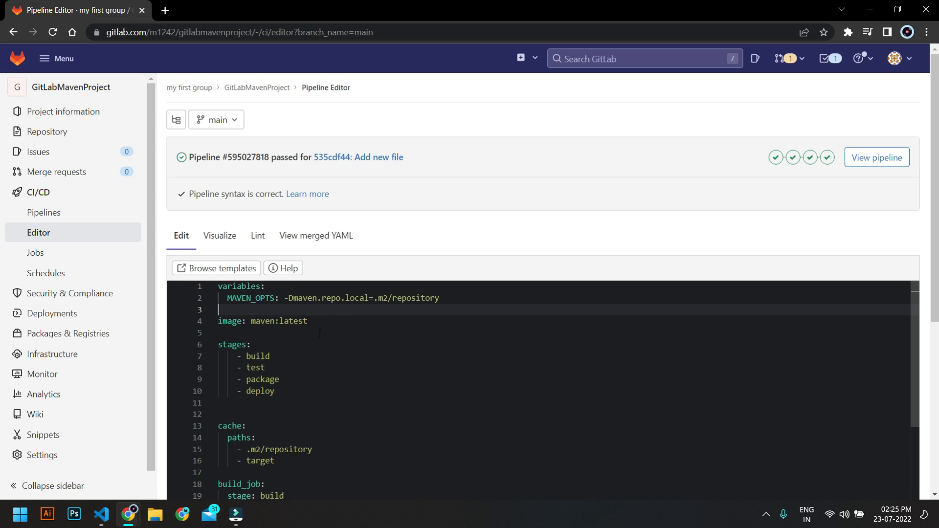
scroll(down, 3)
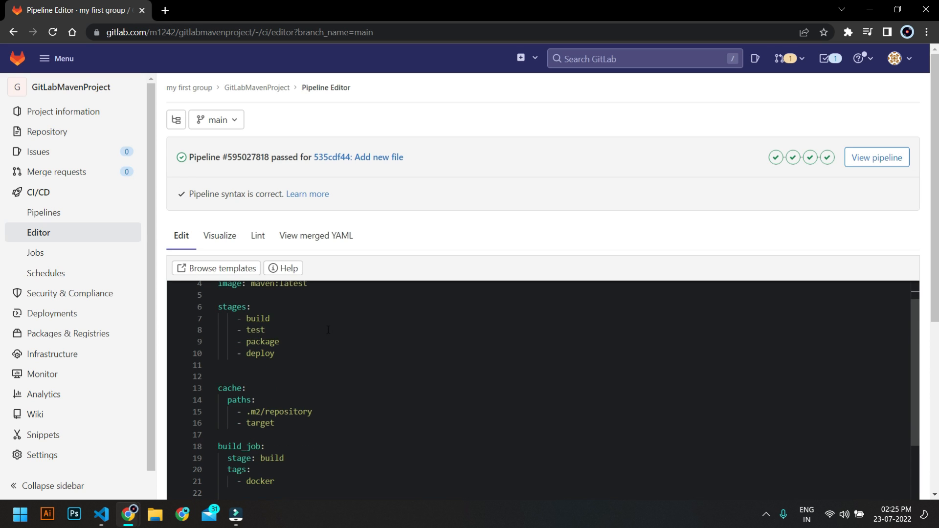